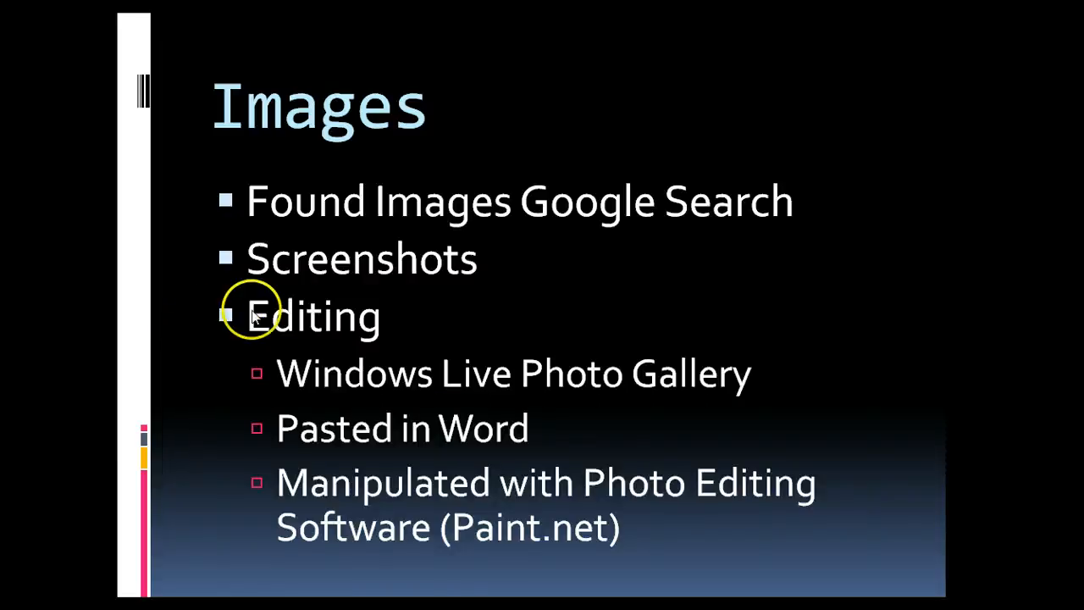
pyautogui.moveTo(542, 415)
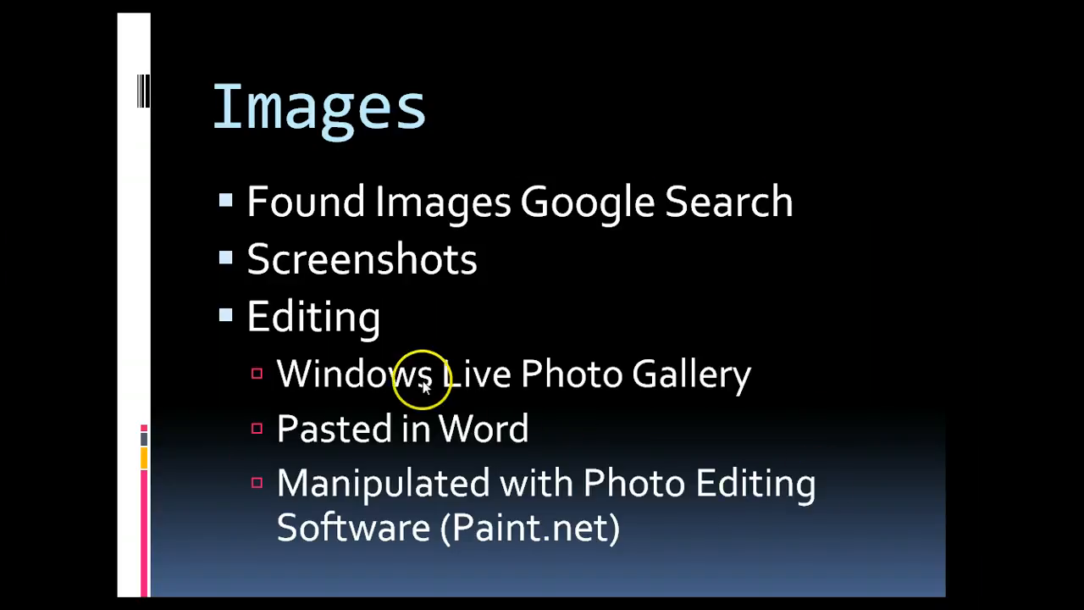
# Select the Cultivating Curiosity article down to its end and copy it with Ctrl+C
pyautogui.press('Escape')
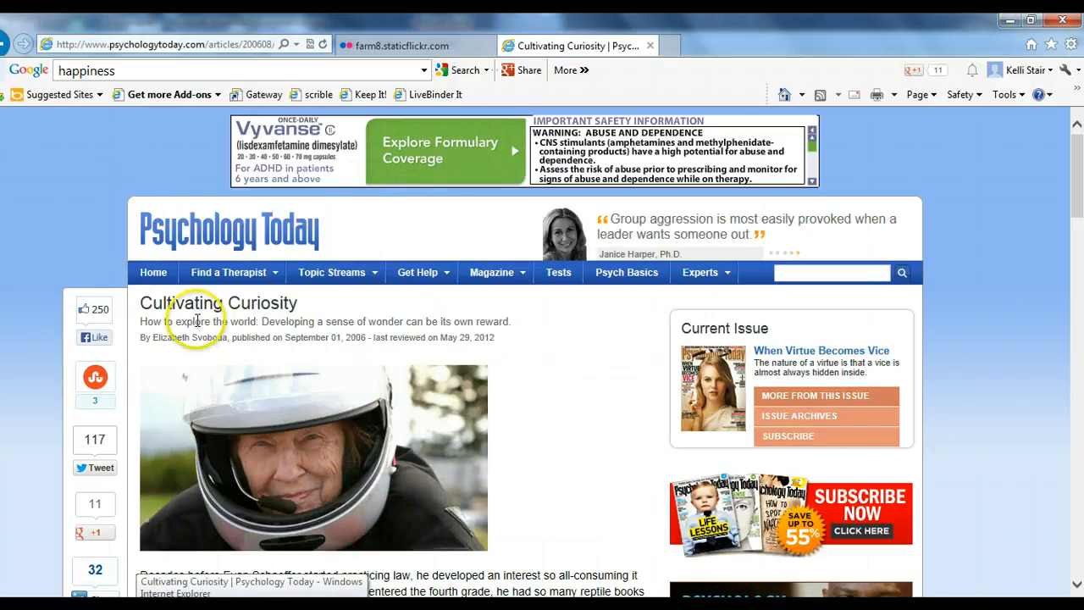
pyautogui.moveTo(275, 325)
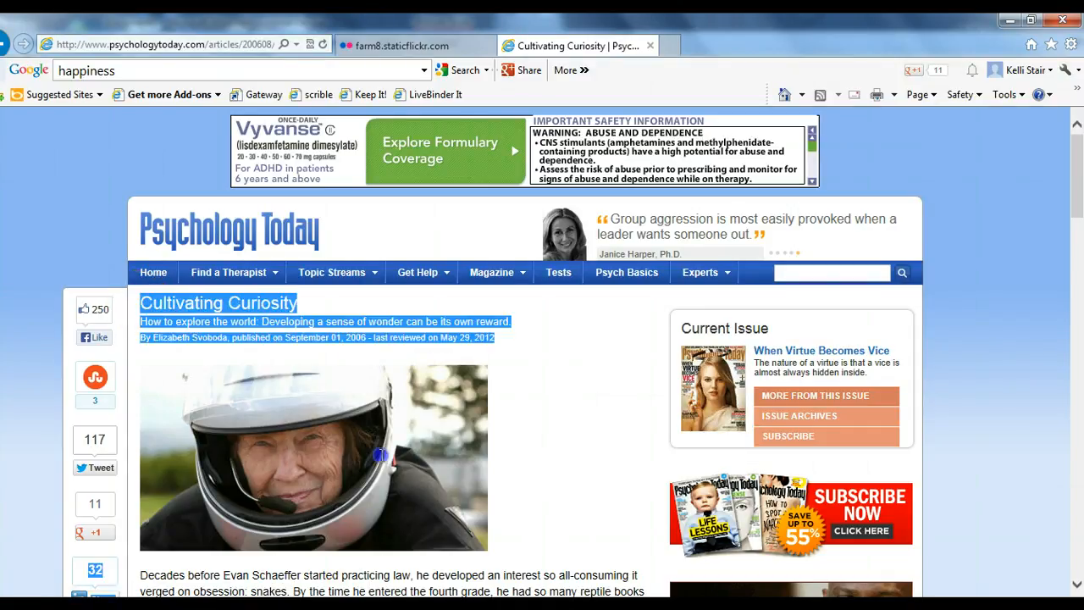
pyautogui.scroll(-3)
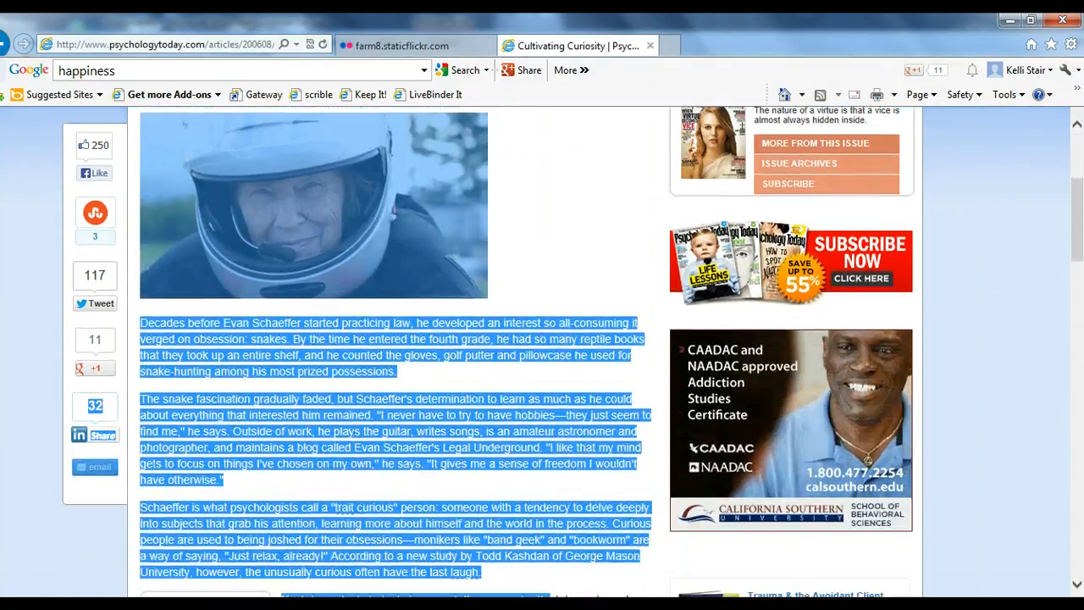
pyautogui.scroll(-3)
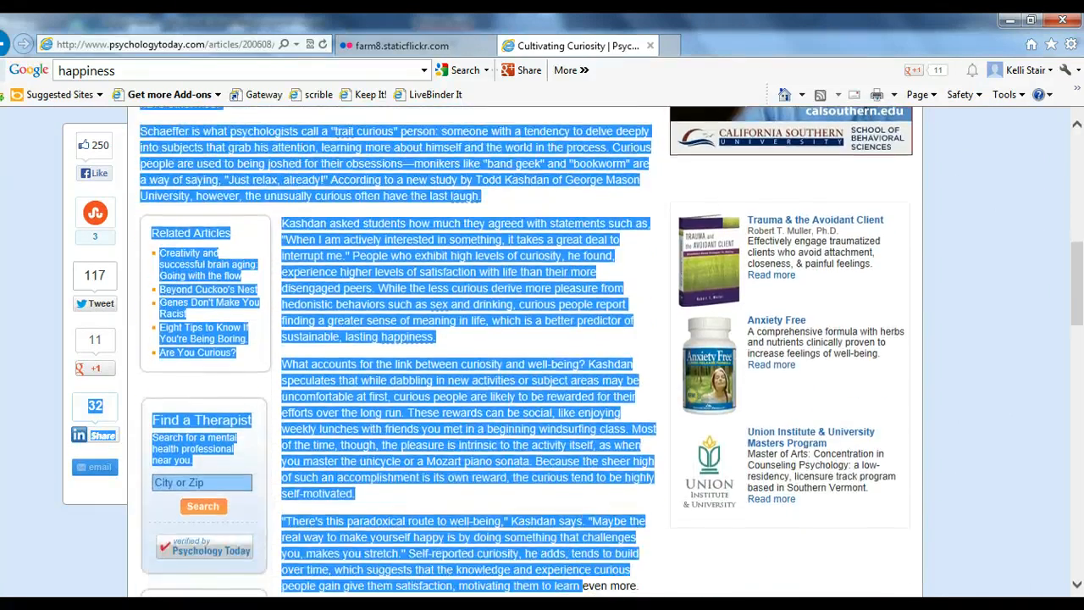
pyautogui.scroll(-3)
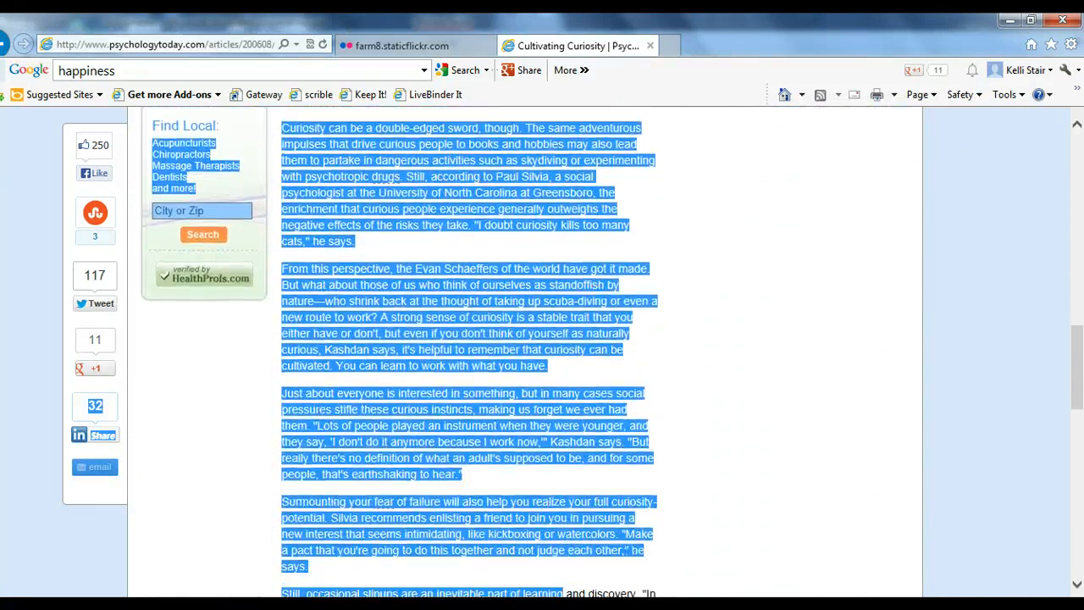
pyautogui.scroll(-3)
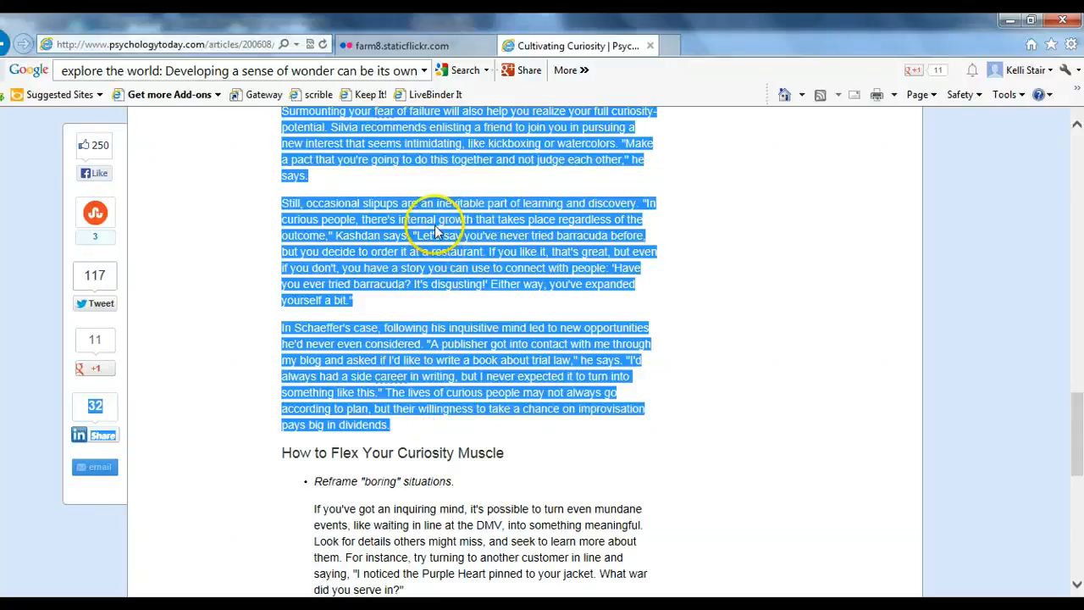
pyautogui.press('ctrl+c')
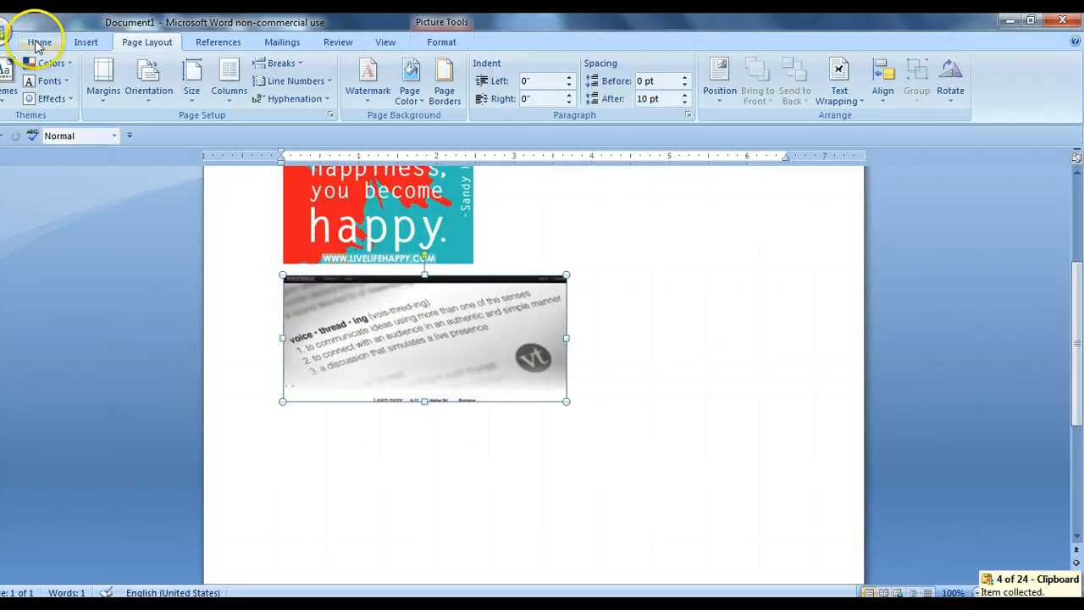
# Create a new blank document from the Office button's New options
pyautogui.click(39, 40)
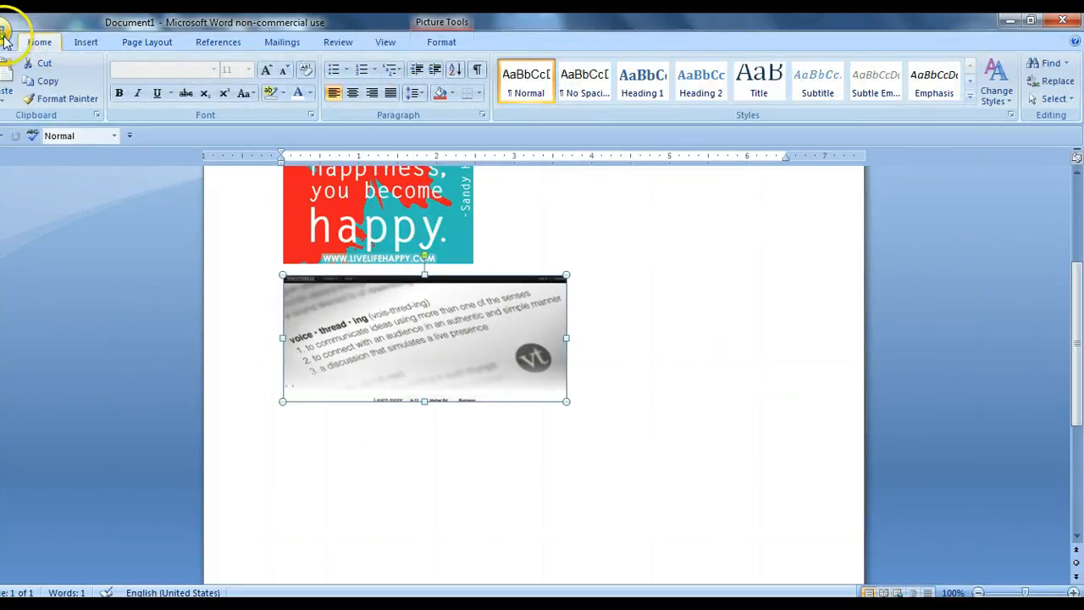
pyautogui.click(10, 19)
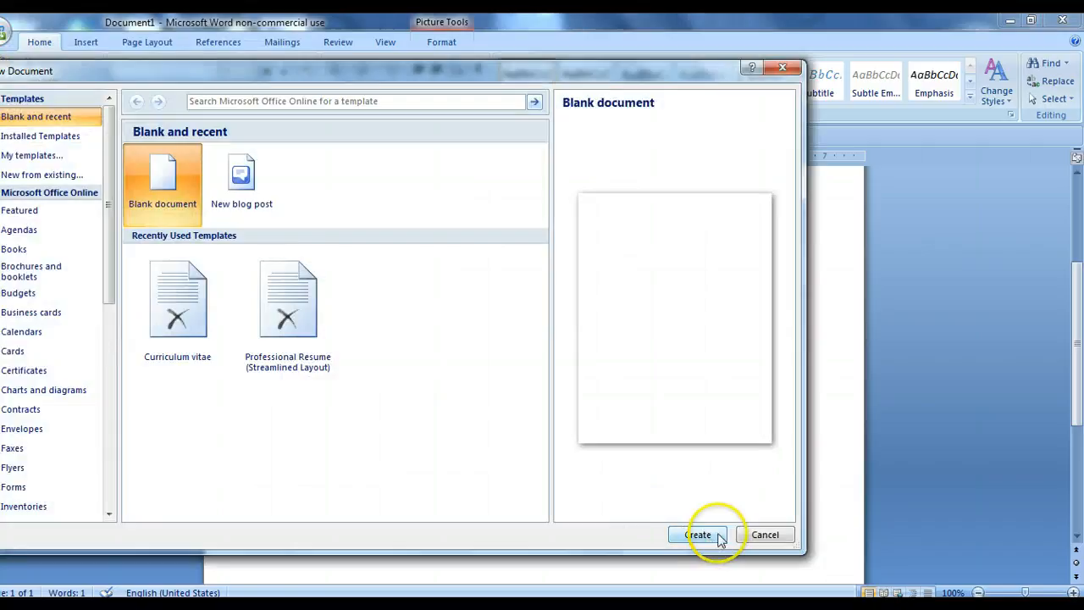
pyautogui.click(696, 535)
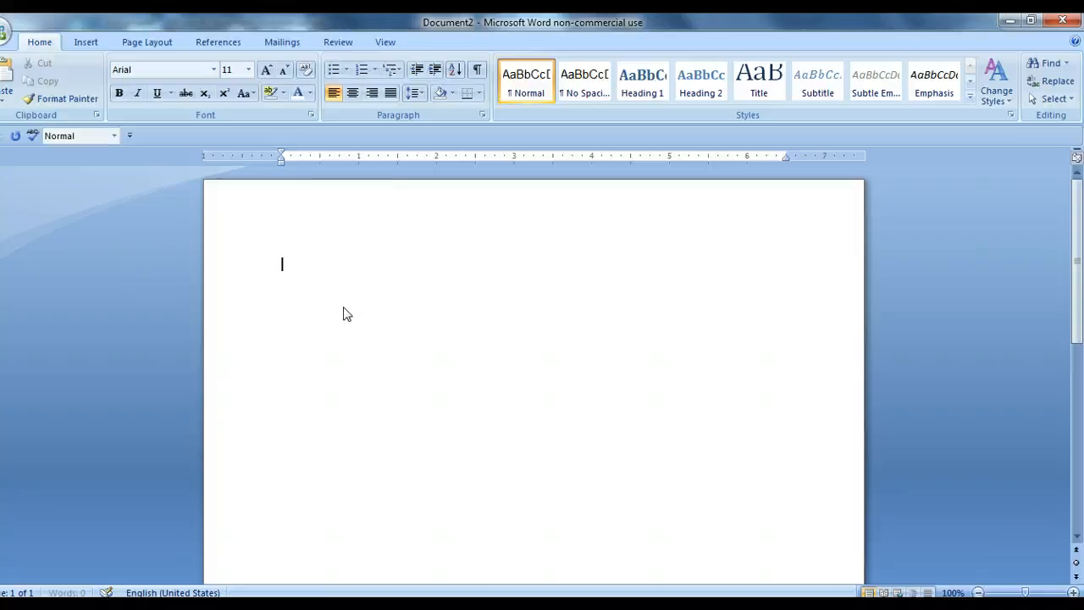
# Paste the article and remove the leftover therapist-search list and search box
pyautogui.press('ctrl+v')
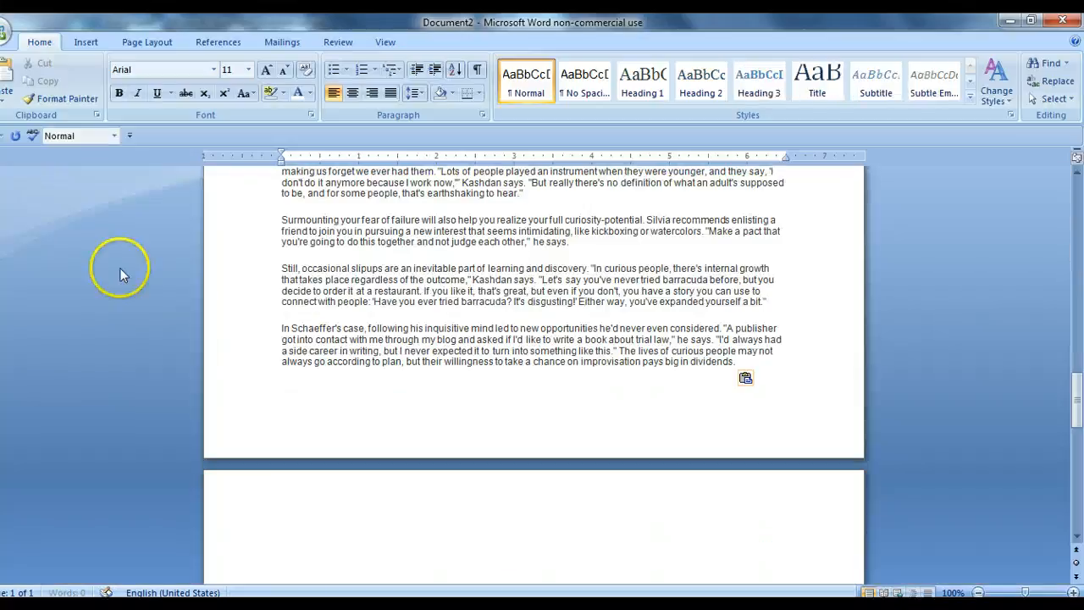
pyautogui.scroll(-3)
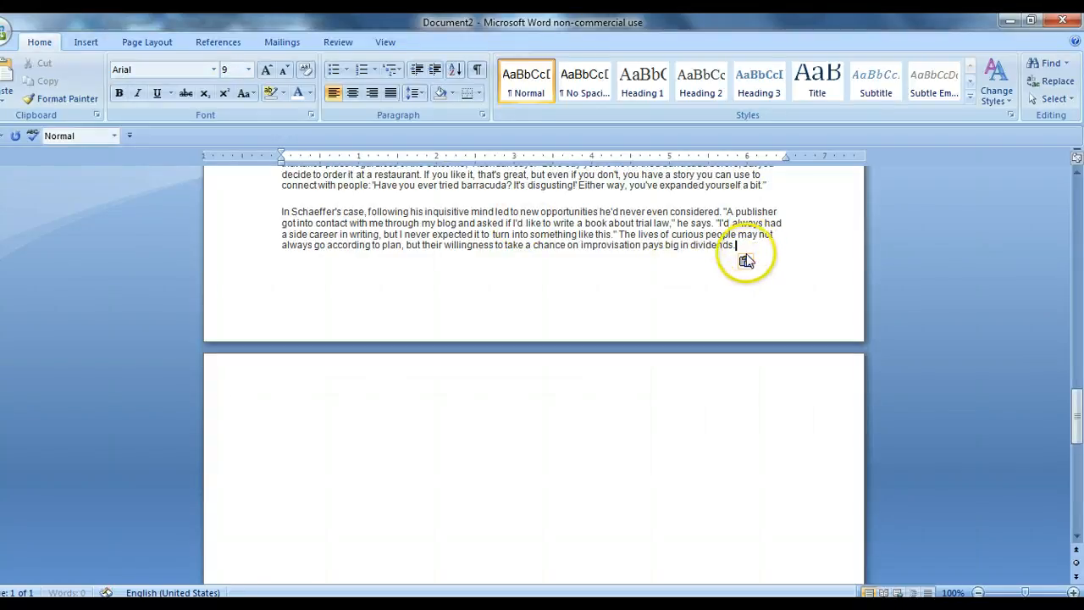
pyautogui.scroll(3)
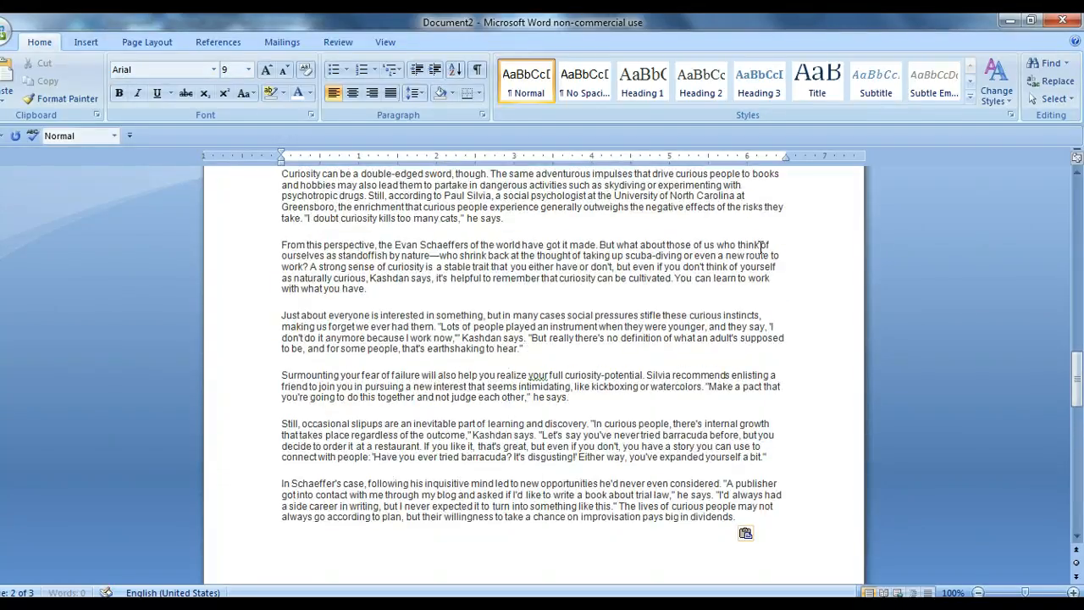
pyautogui.scroll(3)
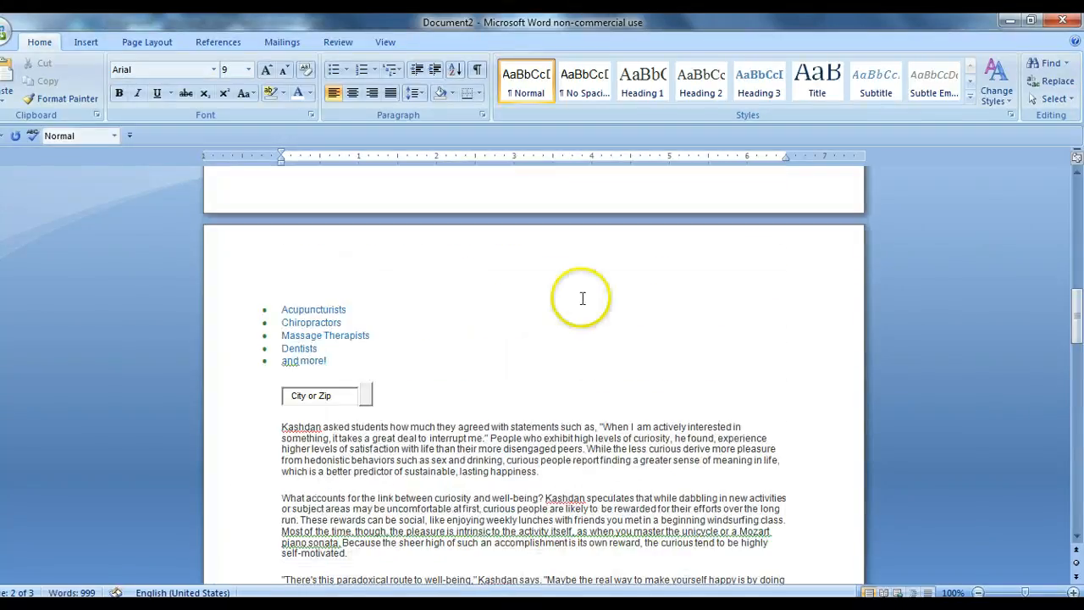
pyautogui.click(364, 397)
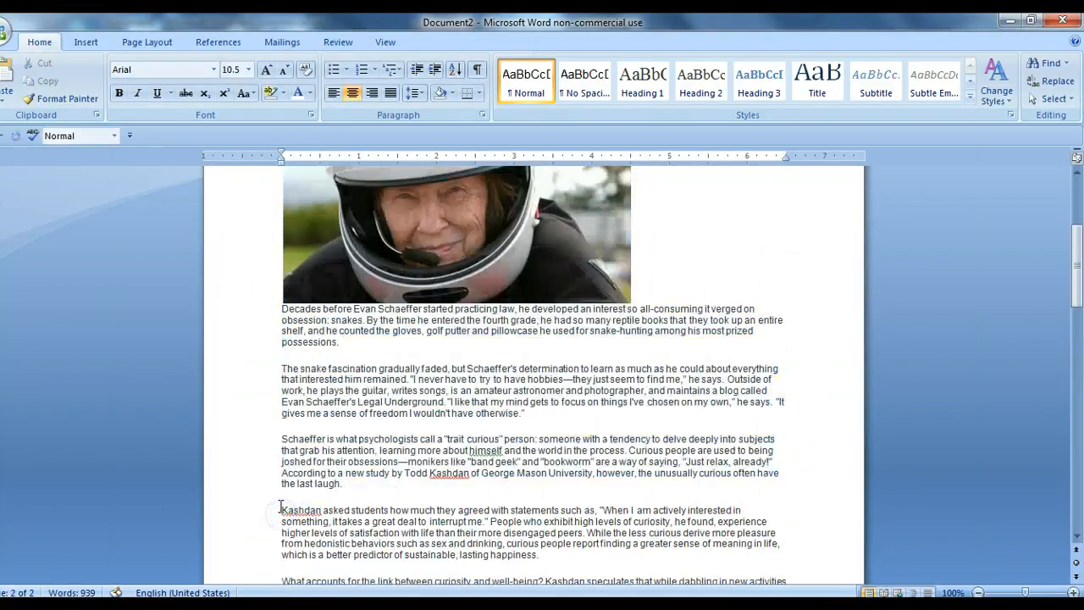
pyautogui.scroll(3)
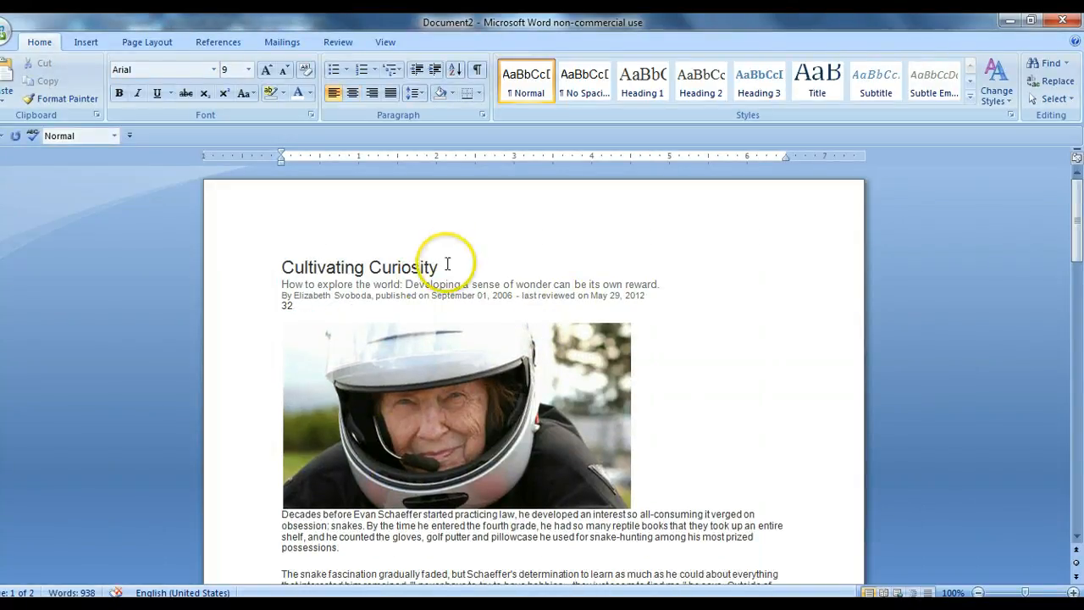
pyautogui.moveTo(400, 437)
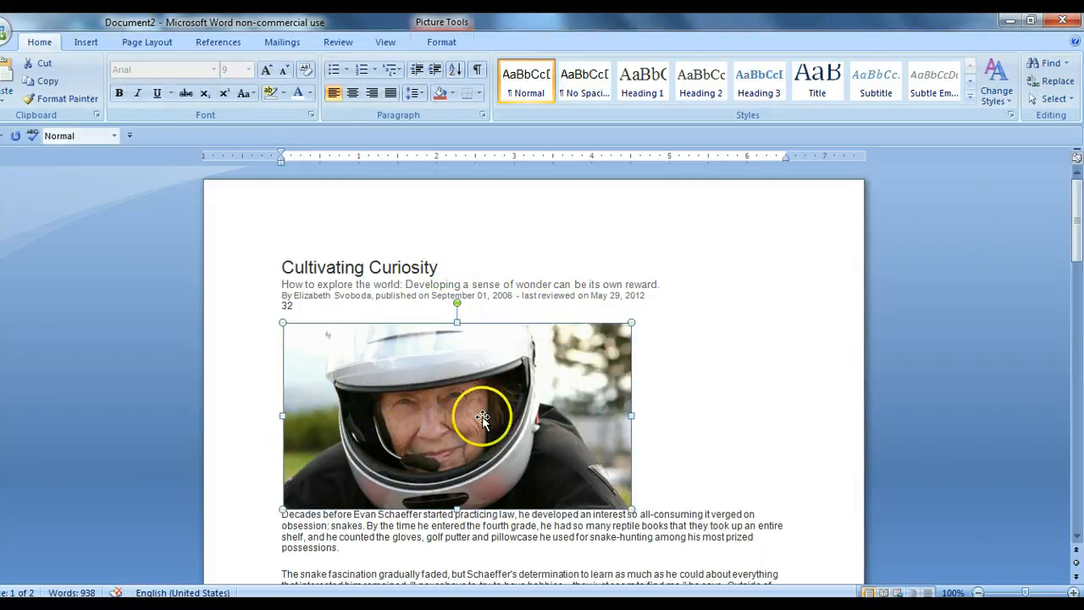
# Give the helmet photo Square text wrapping and shrink it from a corner handle
pyautogui.click(441, 40)
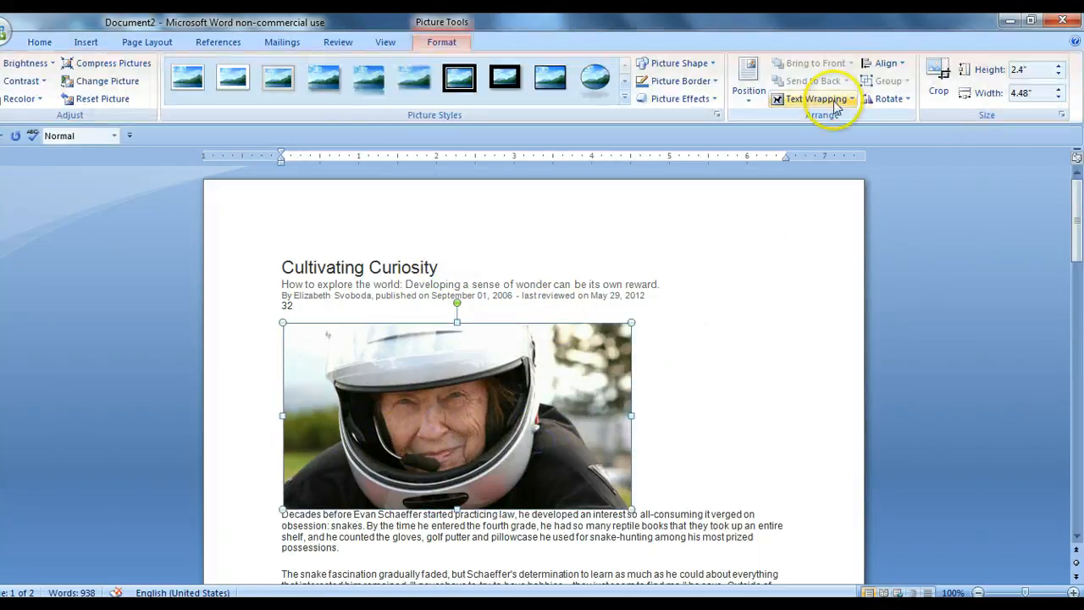
pyautogui.click(819, 98)
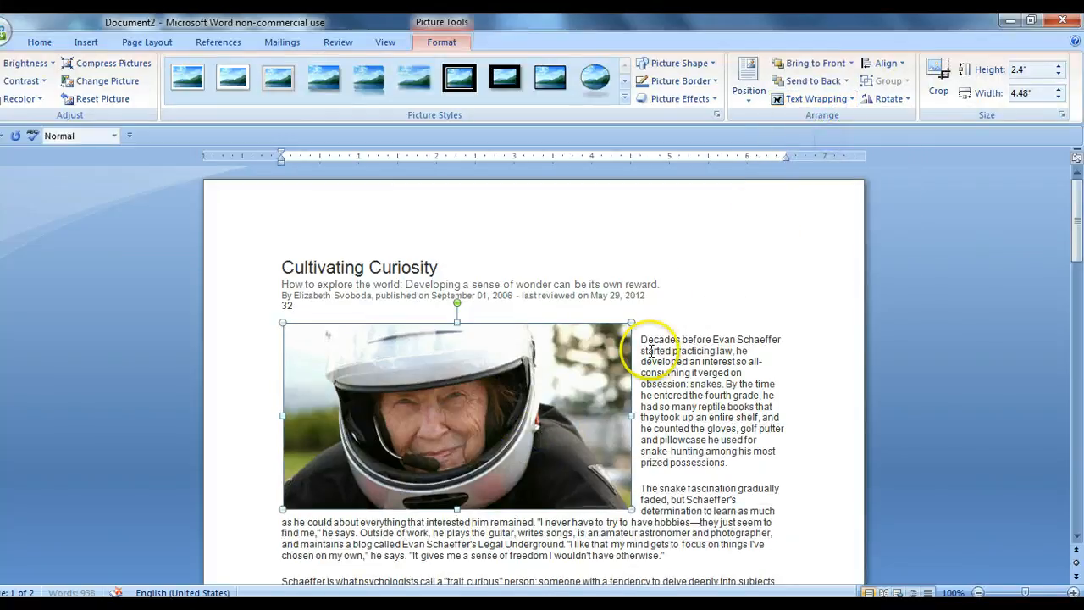
pyautogui.moveTo(658, 336)
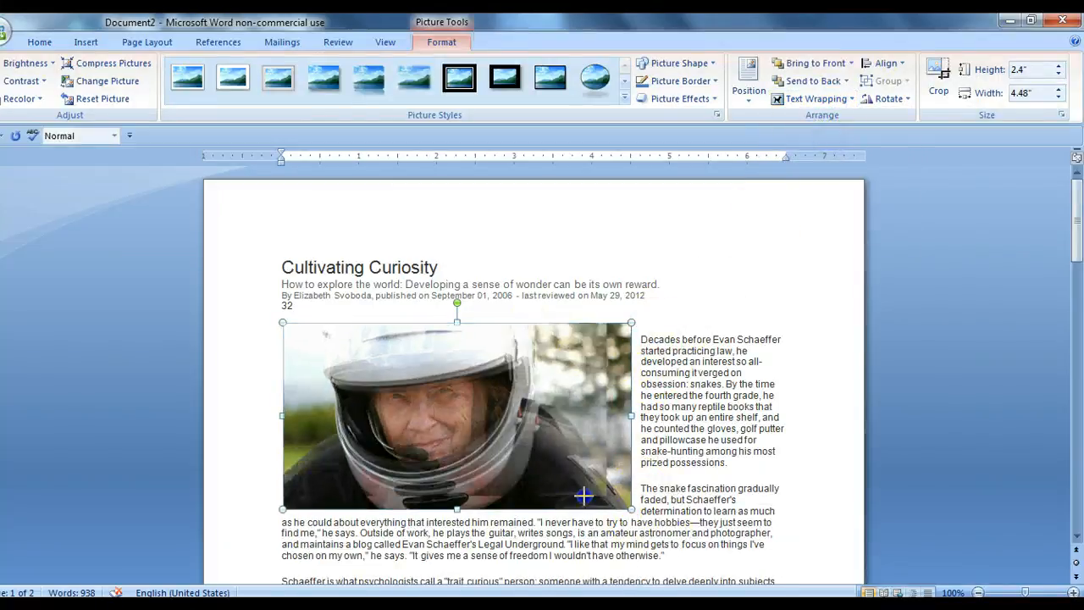
pyautogui.moveTo(630, 509); pyautogui.dragTo(570, 474)
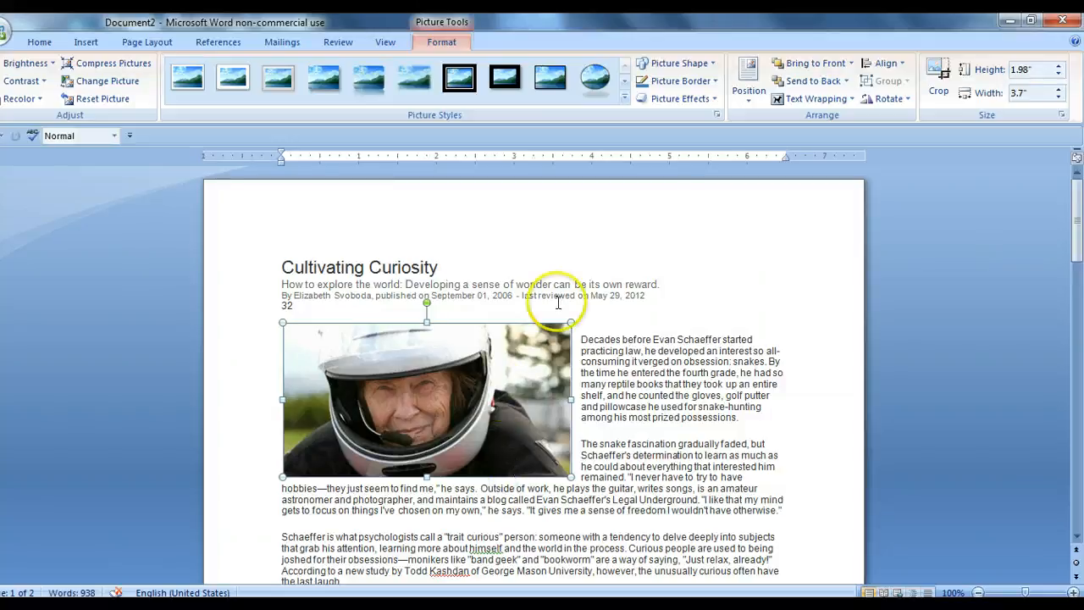
# Select the Cultivating Curiosity title and enlarge its font size
pyautogui.click(275, 298)
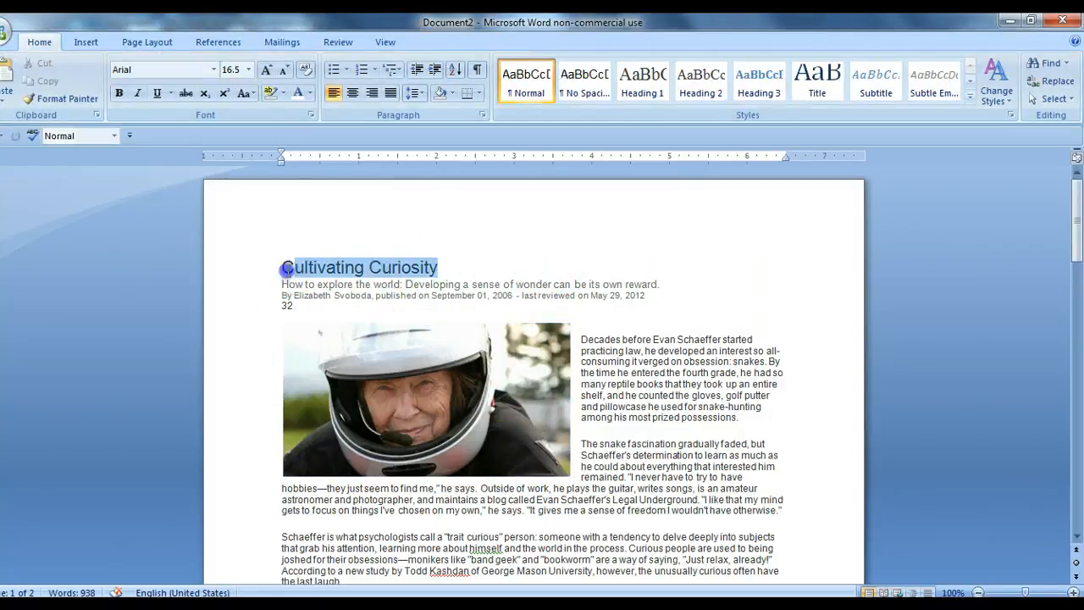
pyautogui.click(249, 68)
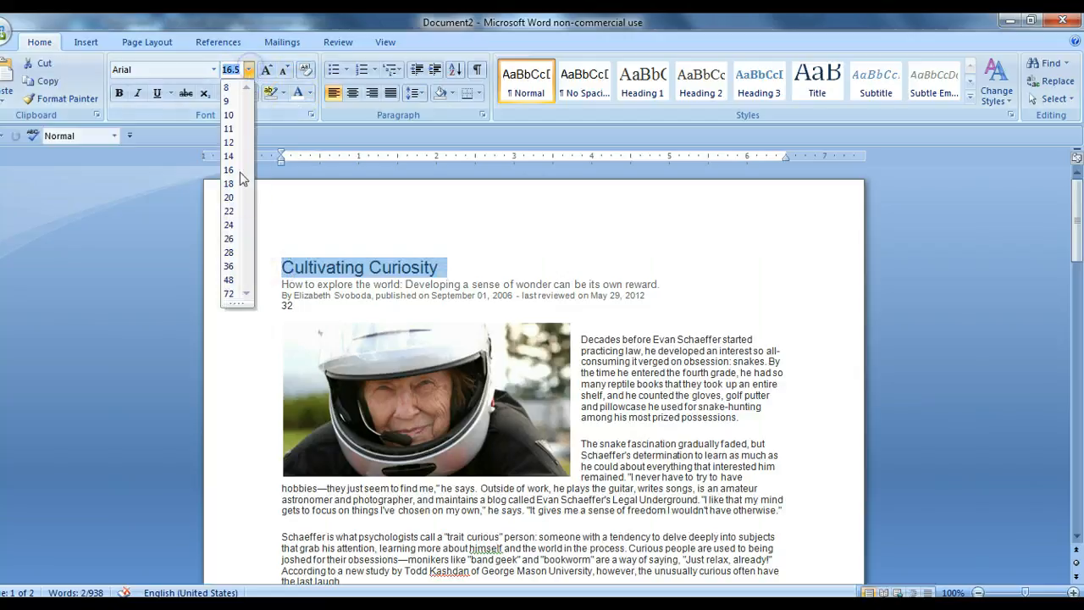
pyautogui.click(227, 211)
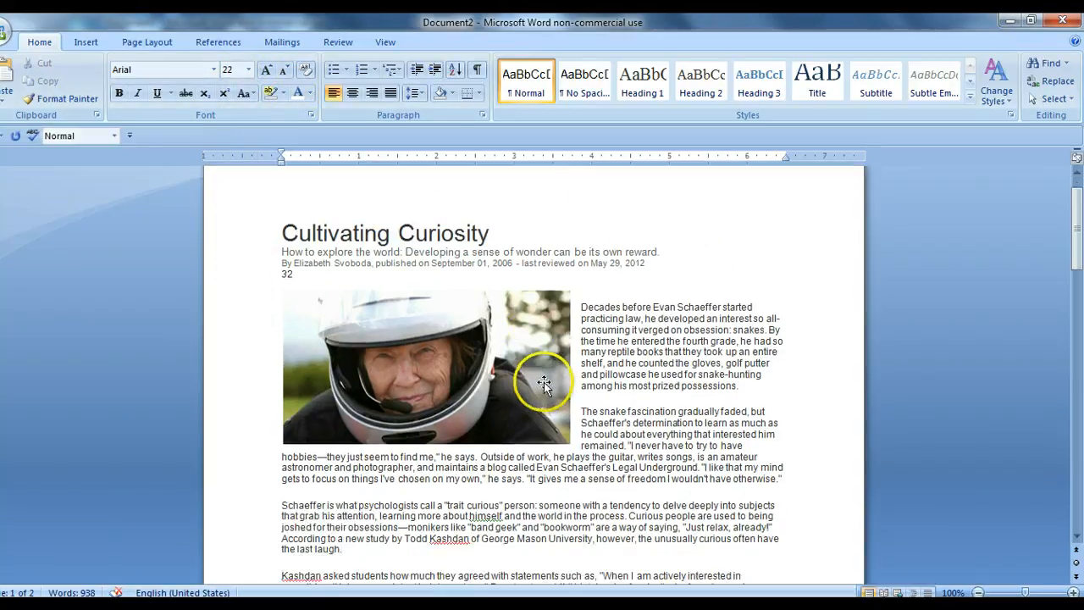
# Switch to Page Layout and review the article body below the wrapped photo
pyautogui.scroll(-3)
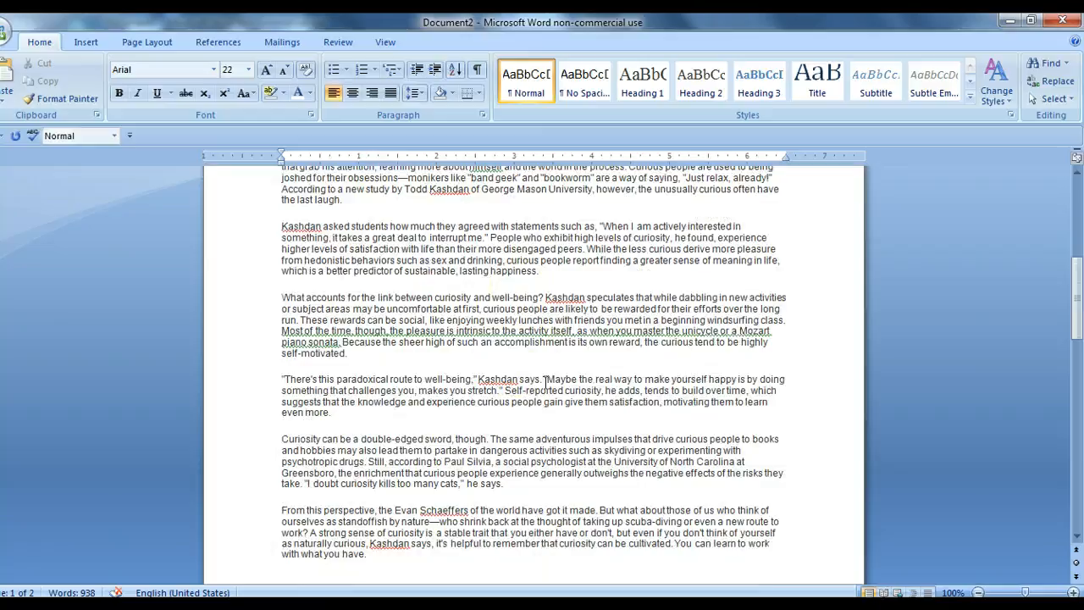
pyautogui.click(145, 41)
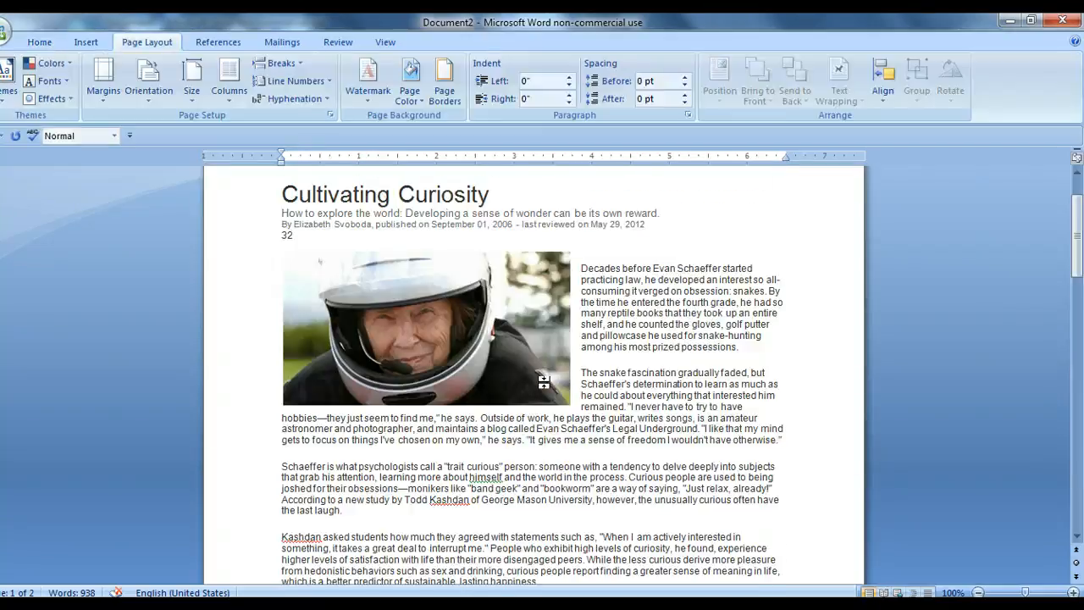
pyautogui.scroll(-3)
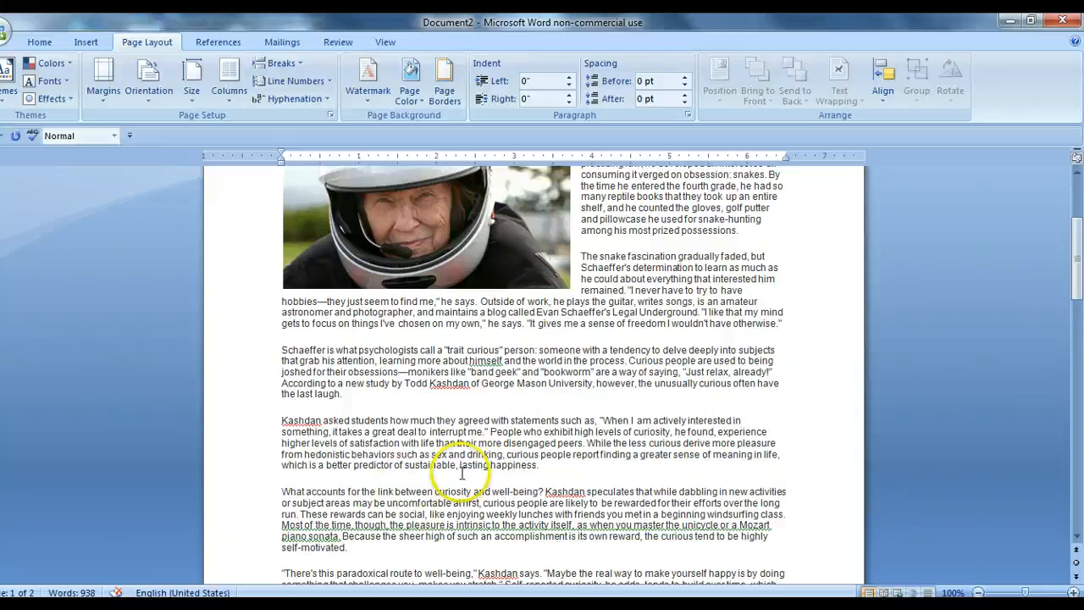
pyautogui.scroll(-3)
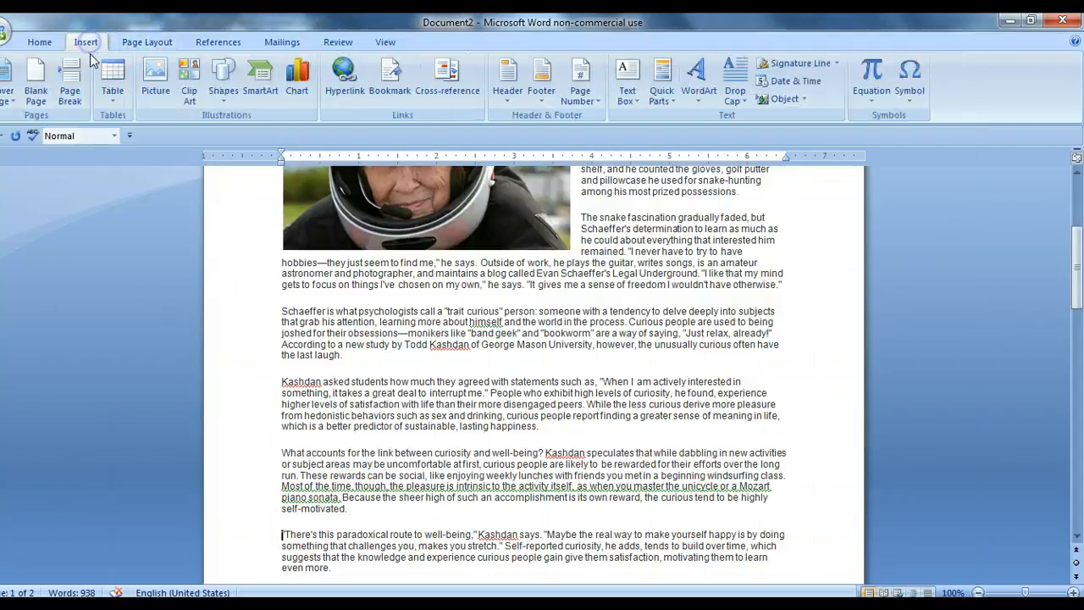
# Scroll back up to the paragraph ending "highly self-motivated" for the page break
pyautogui.scroll(-3)
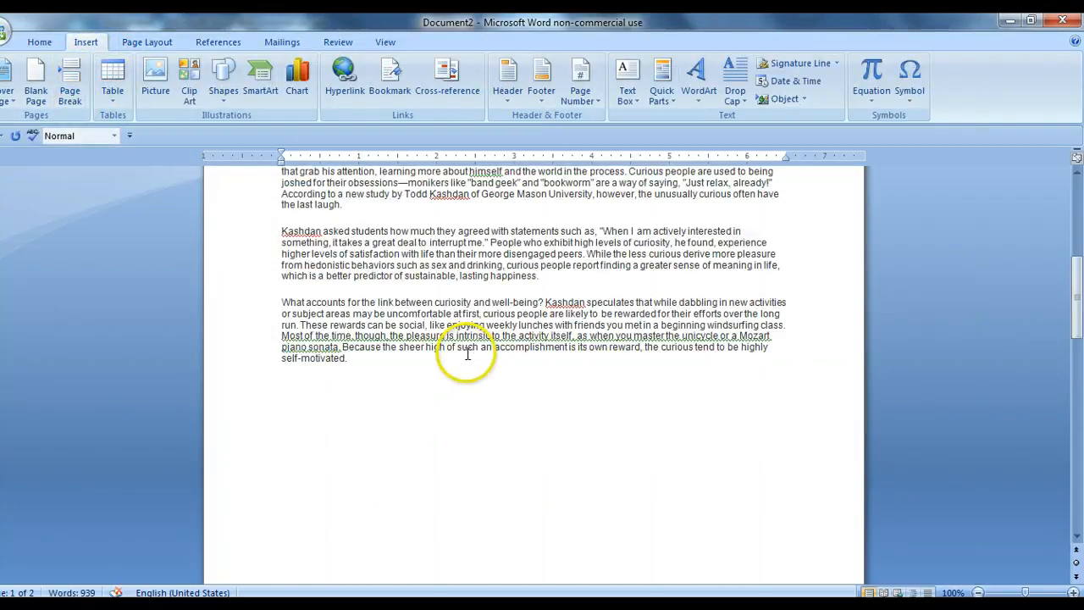
pyautogui.scroll(3)
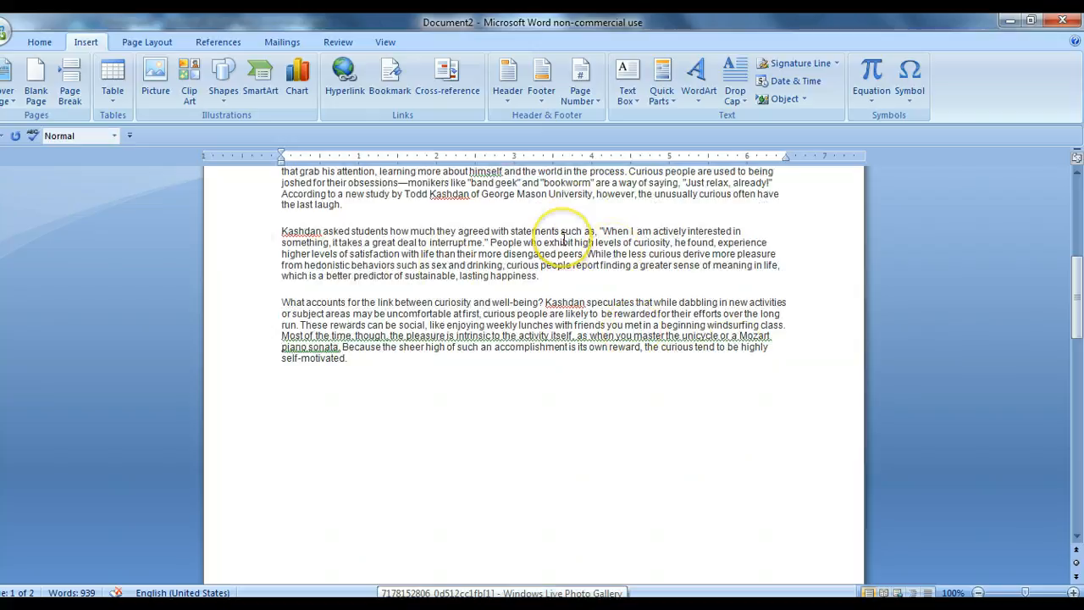
pyautogui.scroll(3)
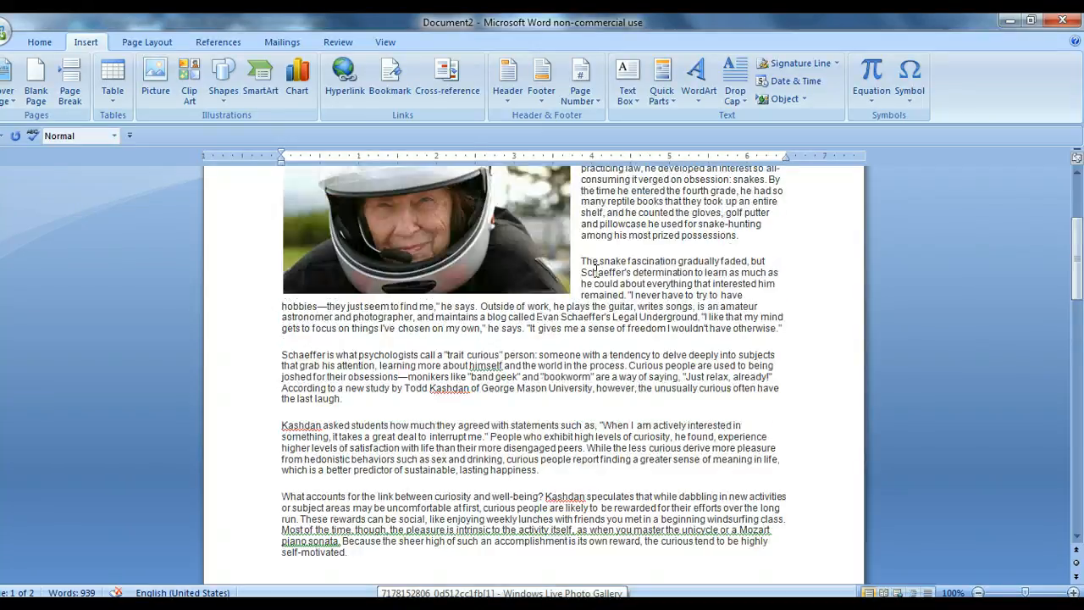
pyautogui.scroll(3)
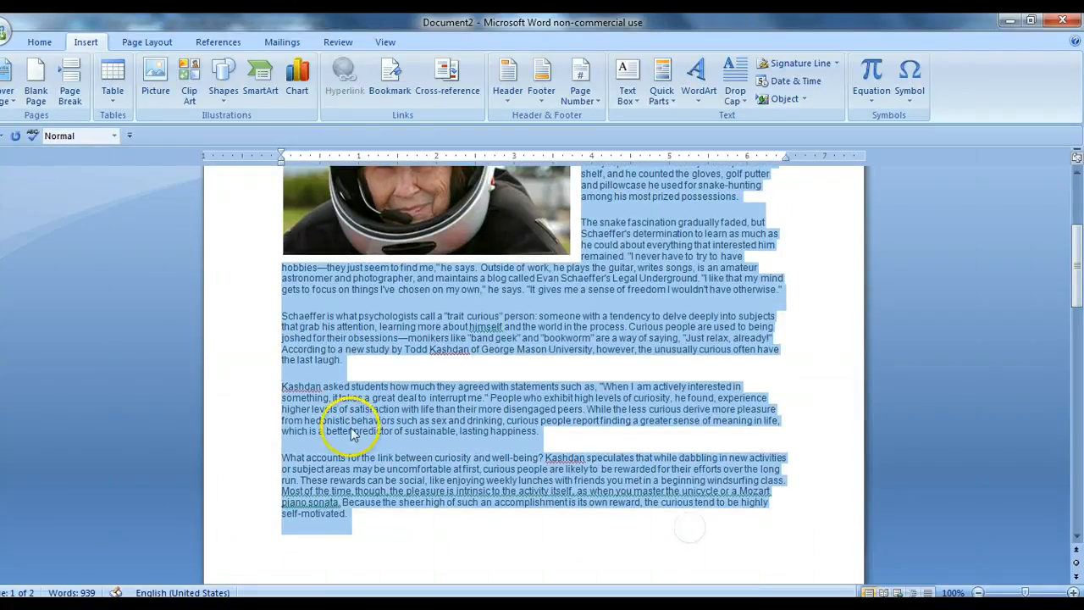
# Set the whole article's text to font size 18
pyautogui.click(39, 41)
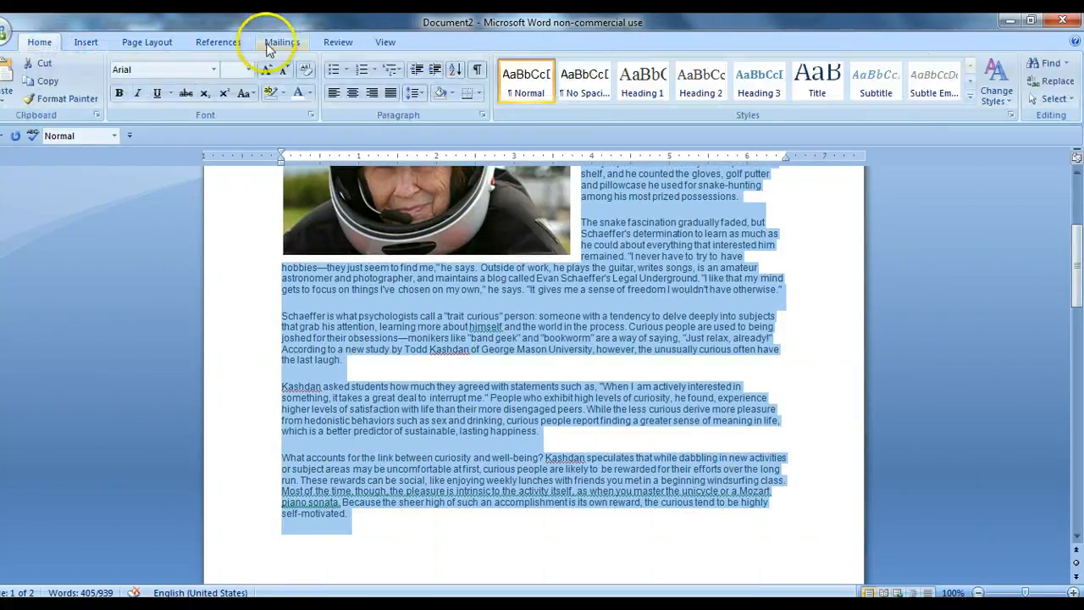
pyautogui.click(247, 69)
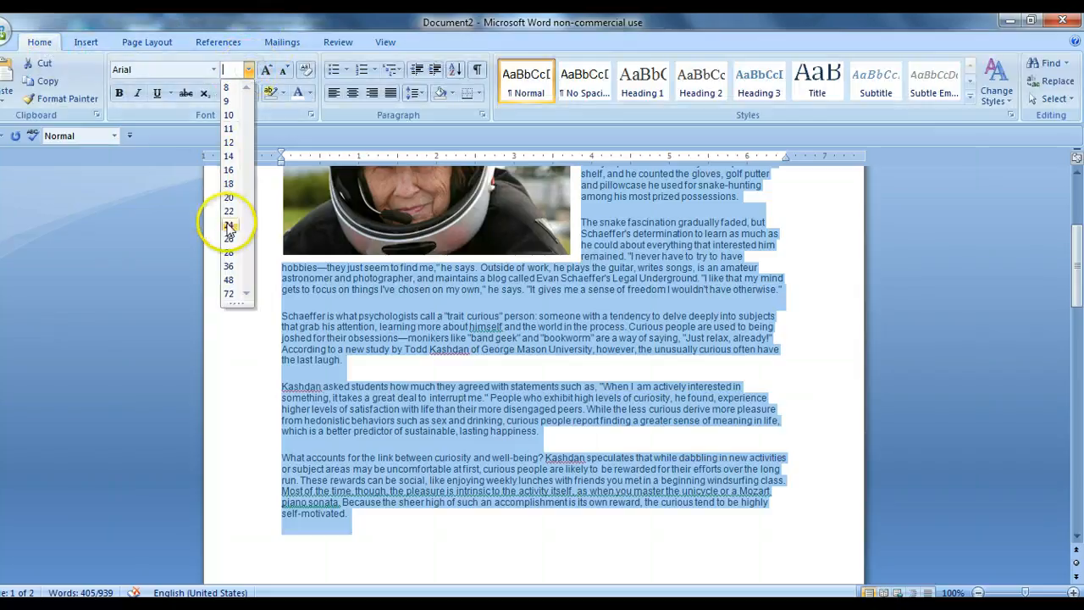
pyautogui.click(227, 183)
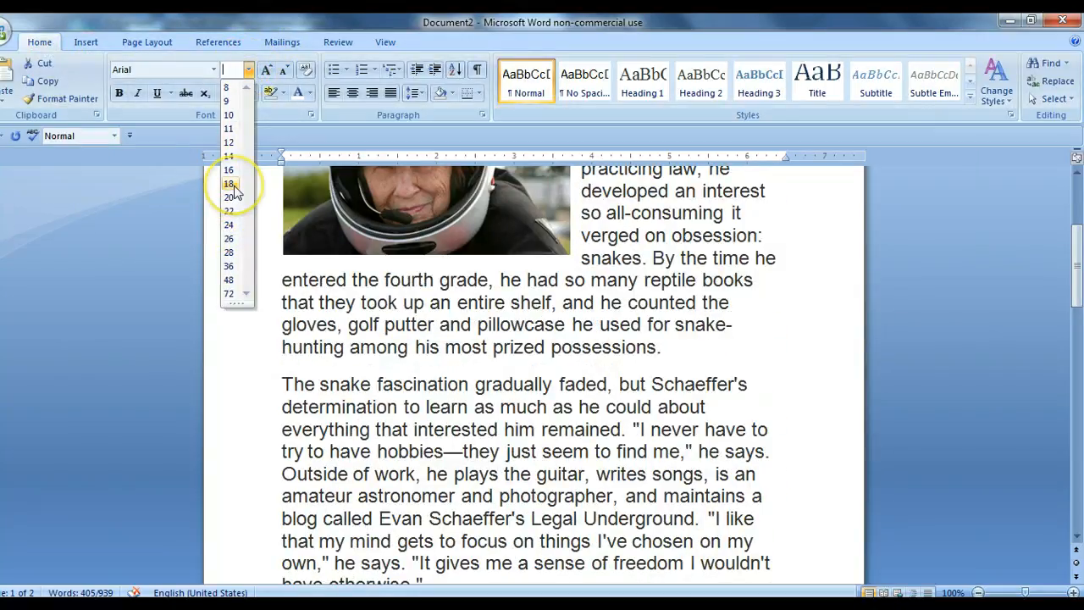
pyautogui.click(227, 183)
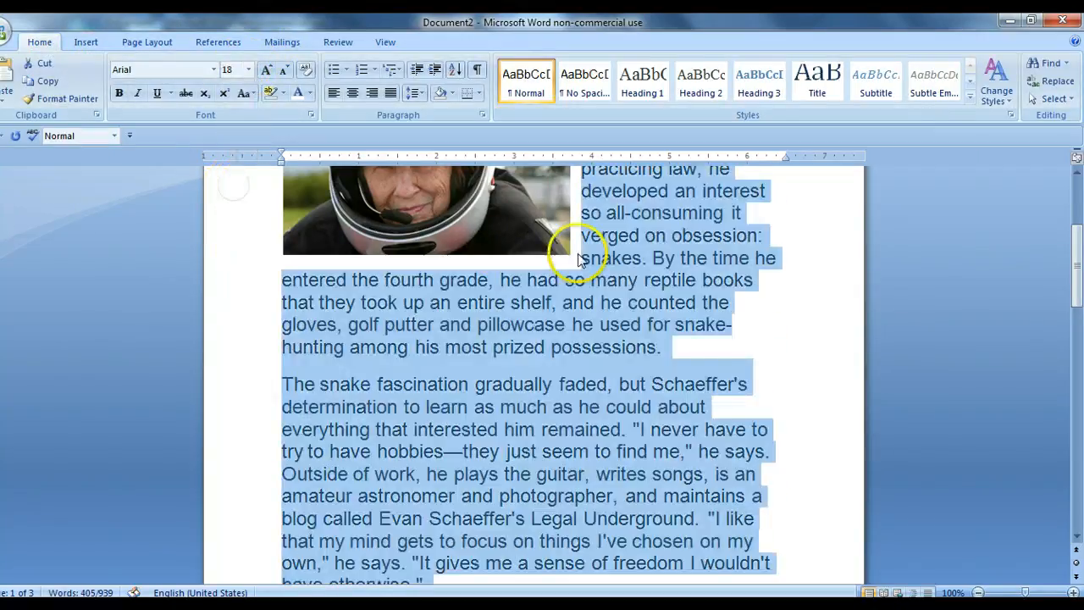
# Reduce the article text to a slightly smaller size so it runs three pages
pyautogui.scroll(3)
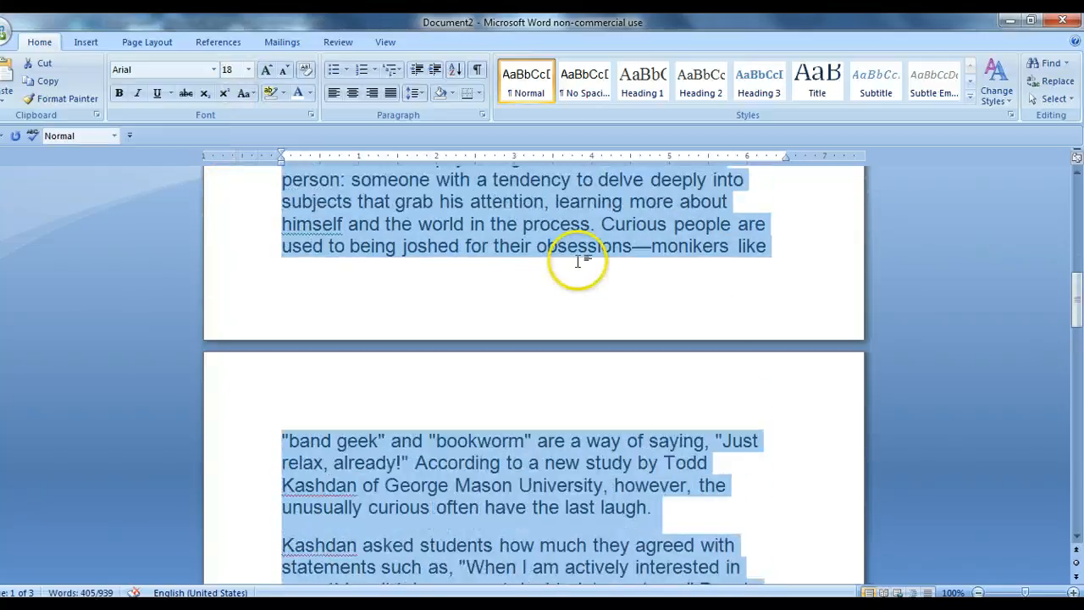
pyautogui.click(247, 70)
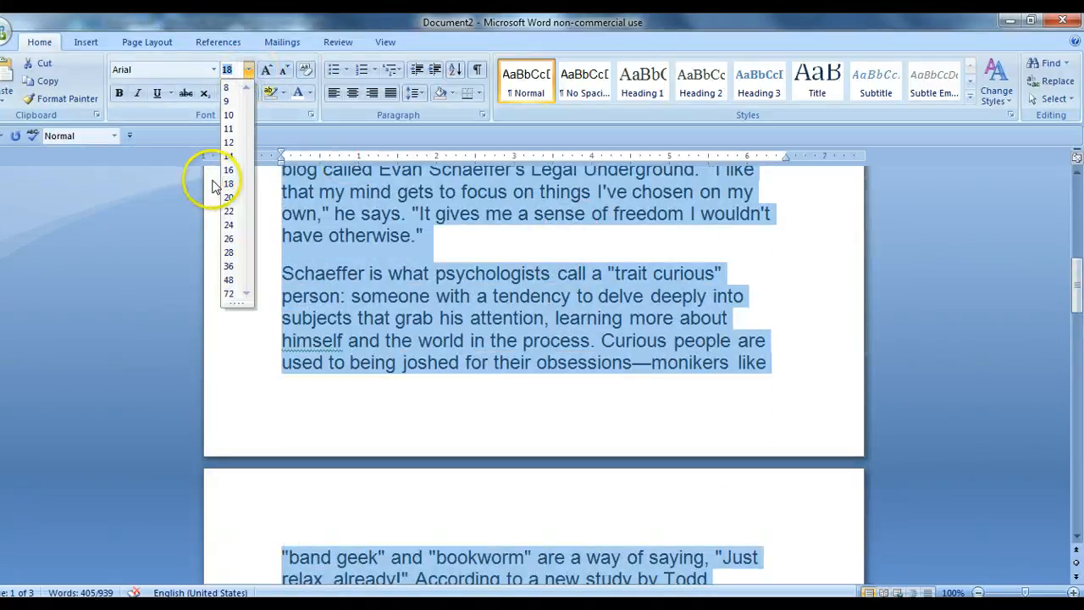
pyautogui.click(227, 170)
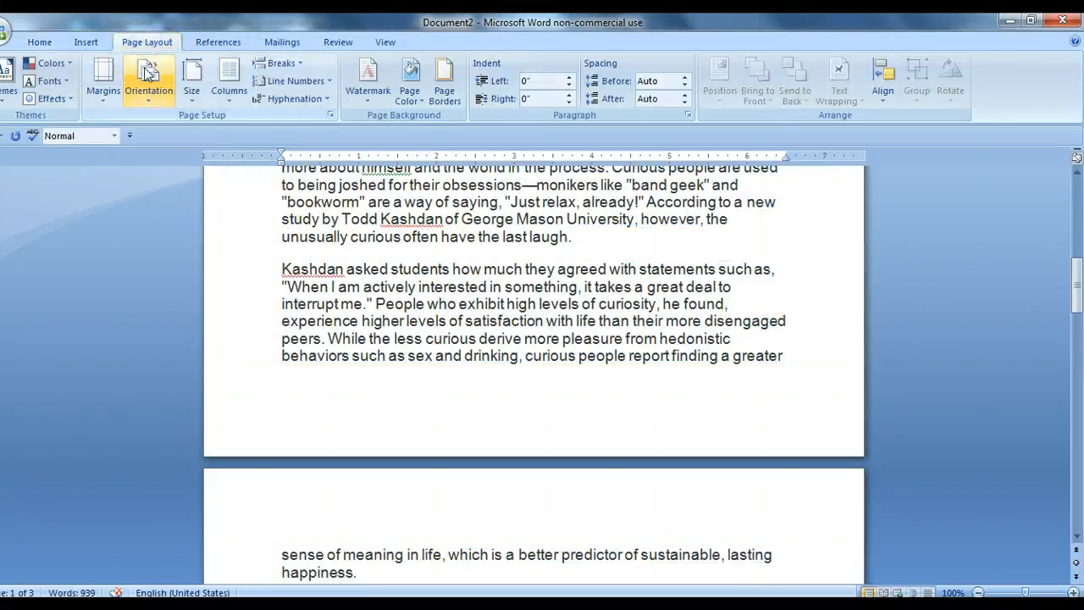
# Choose a narrower Margins preset so the article fits on two pages
pyautogui.click(102, 81)
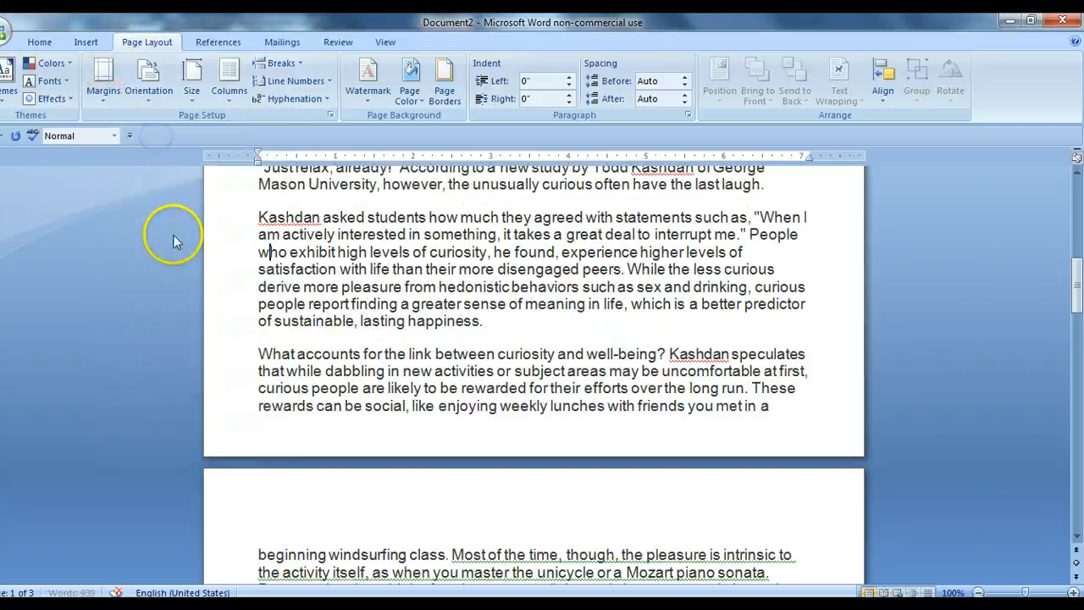
pyautogui.scroll(-3)
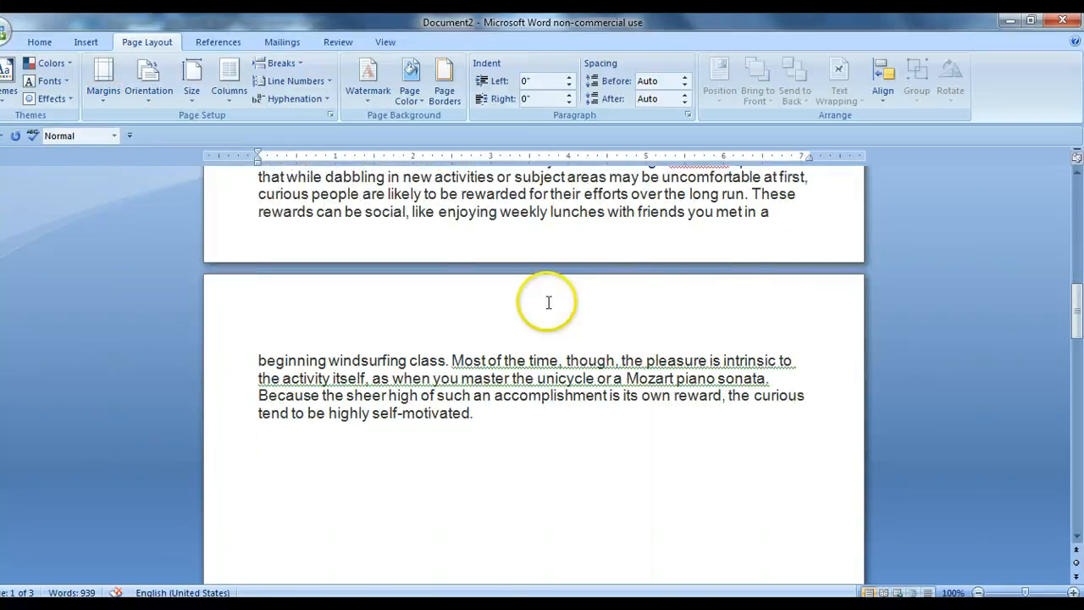
pyautogui.scroll(3)
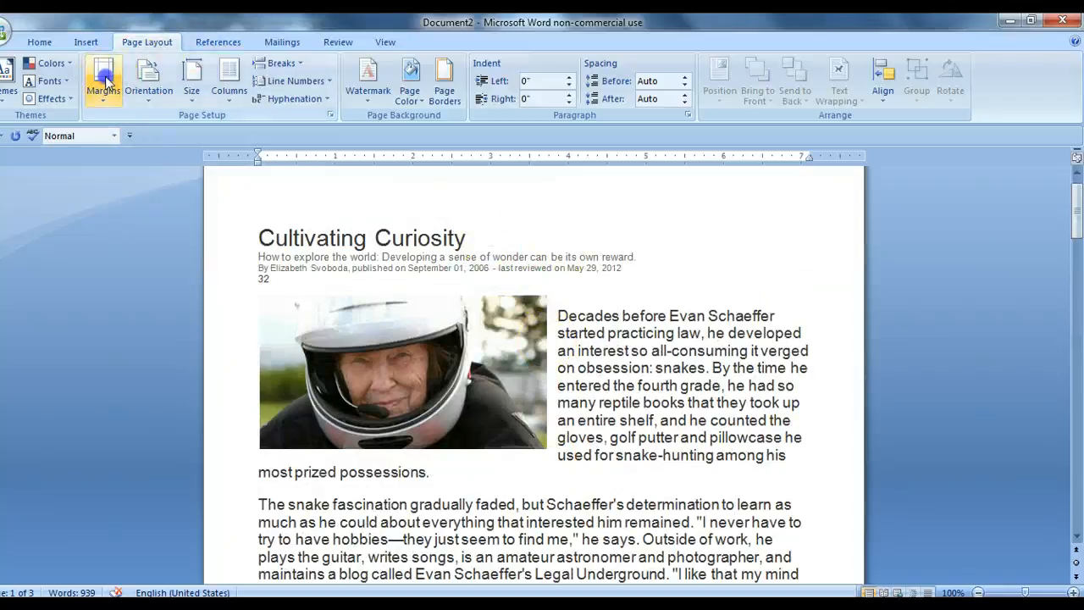
pyautogui.scroll(-3)
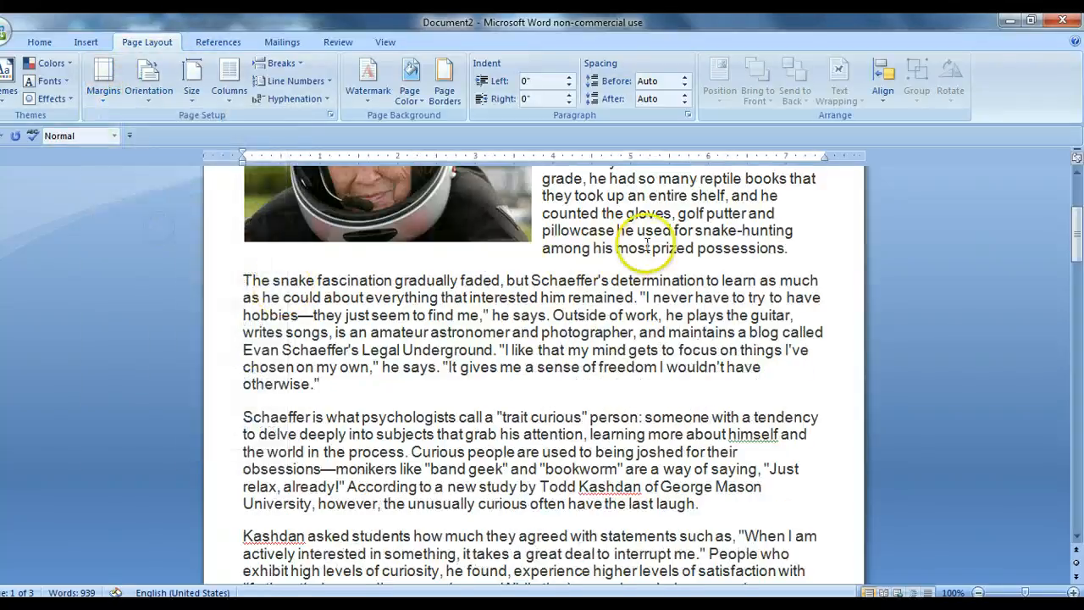
pyautogui.scroll(-3)
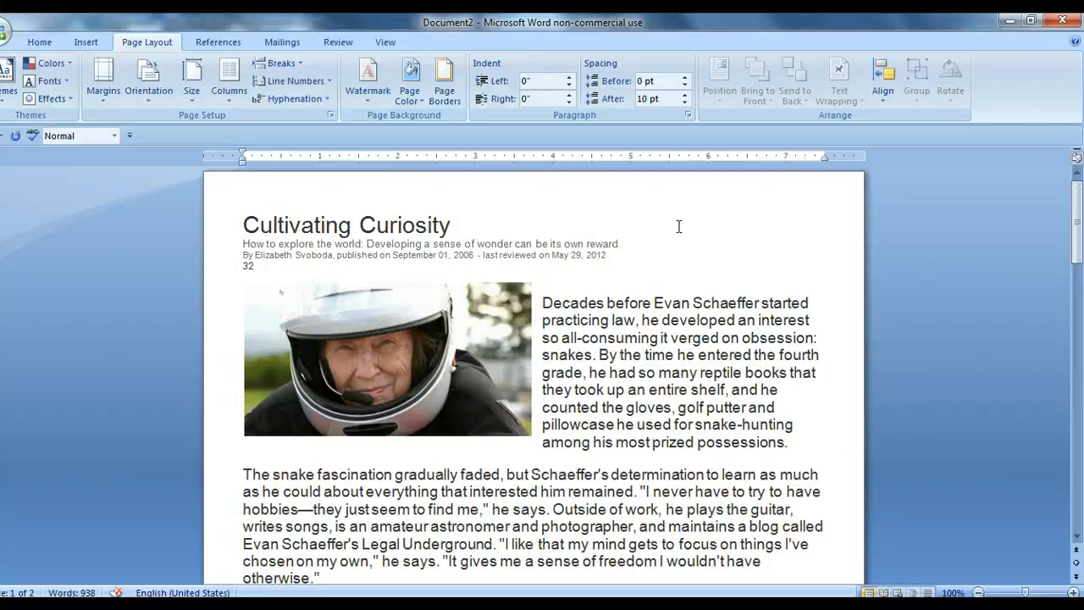
pyautogui.moveTo(461, 339)
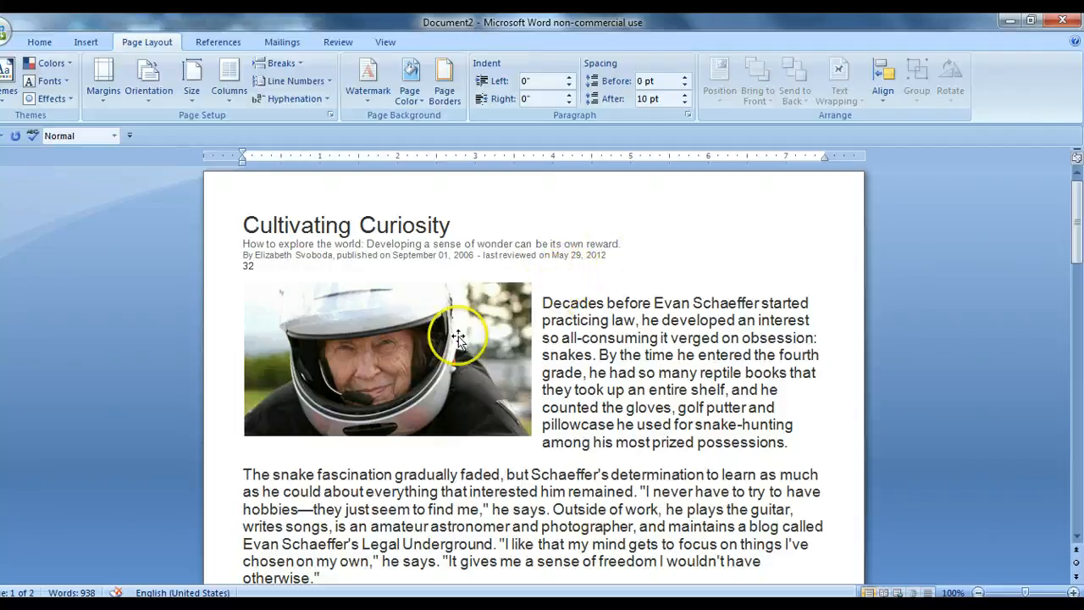
pyautogui.moveTo(667, 252)
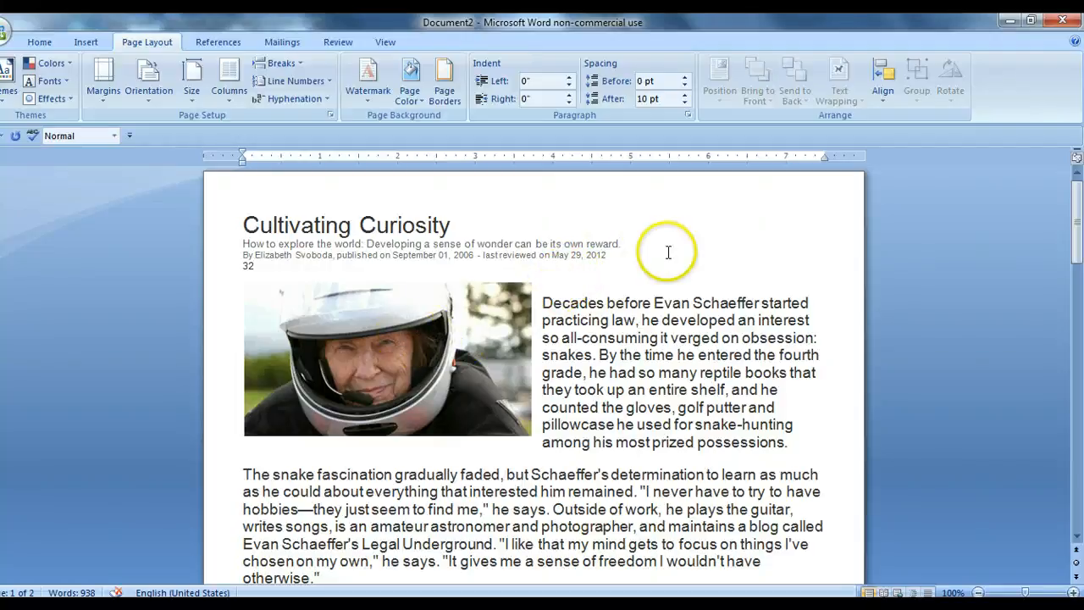
pyautogui.moveTo(654, 318)
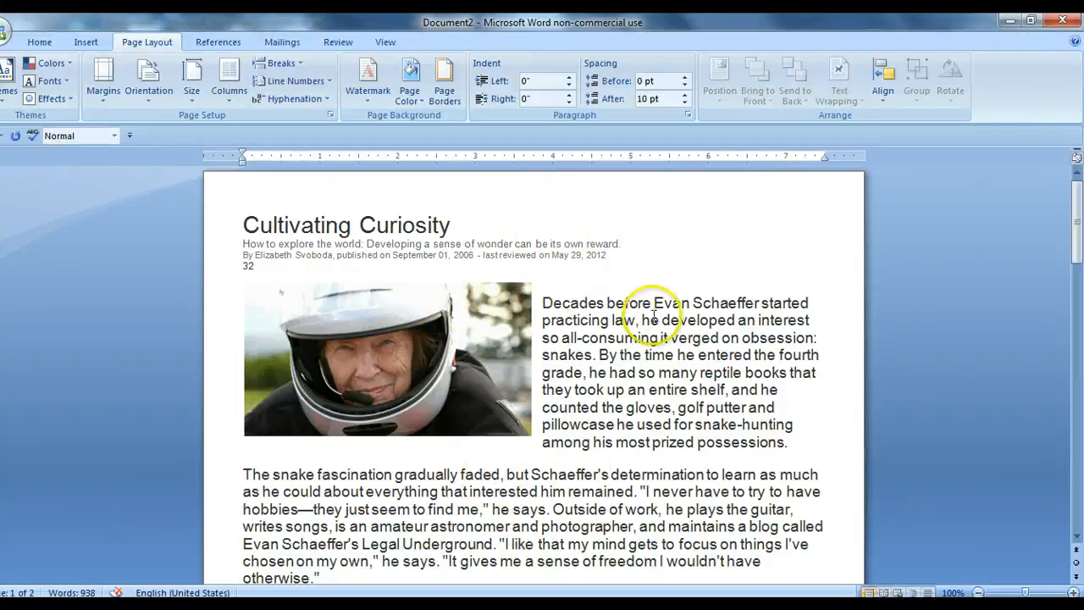